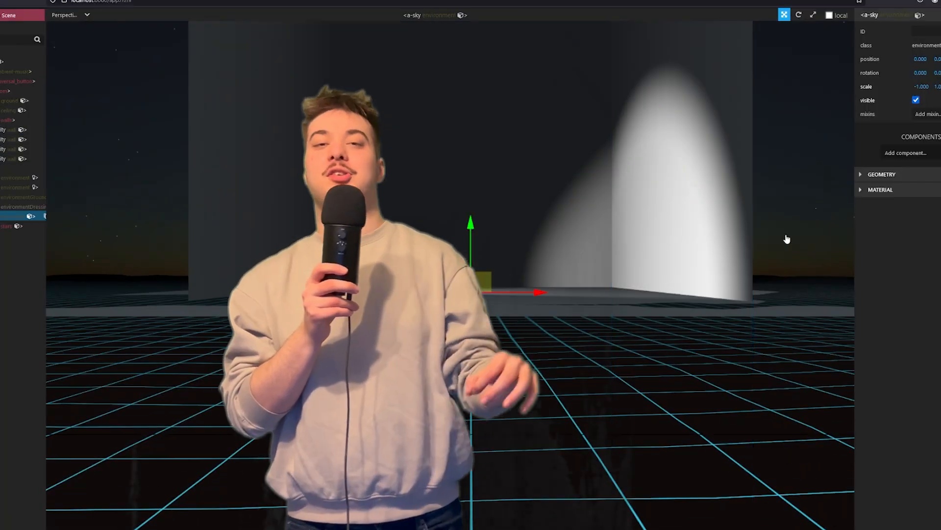
# - Open the aframe-physics-system GitHub repository and scroll to its README about A-Frame physics
pyautogui.click(6, 158)
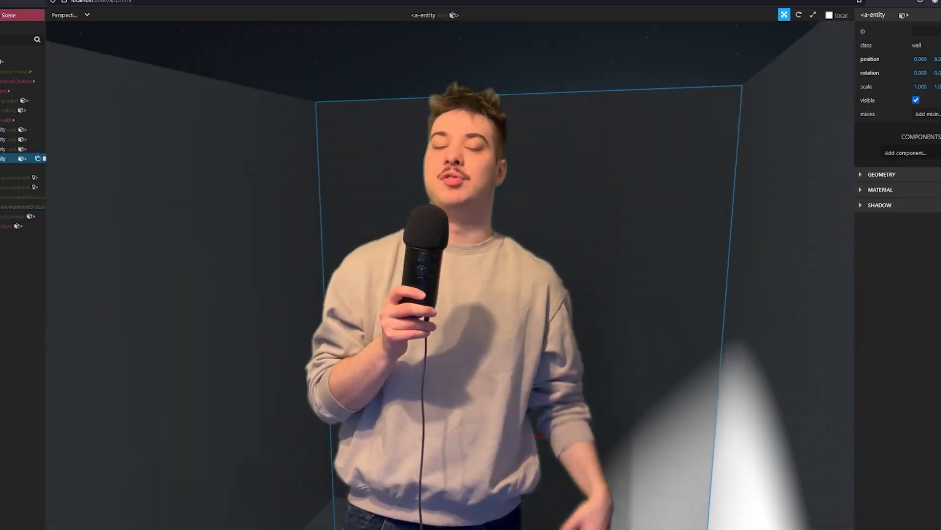
pyautogui.click(9, 110)
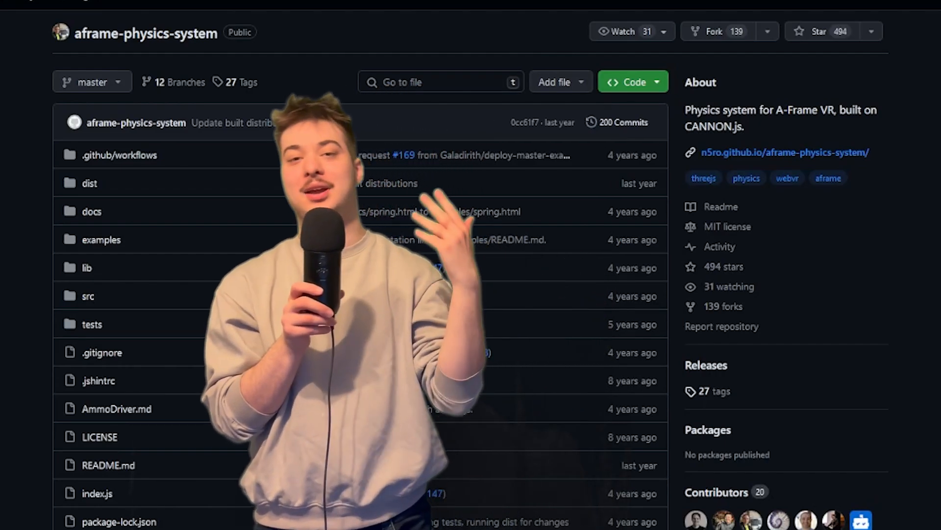
pyautogui.scroll(-3)
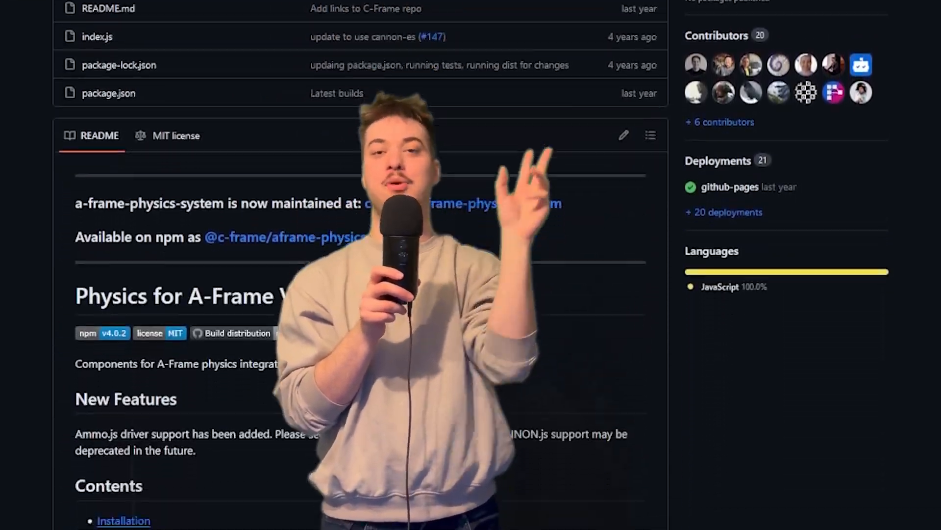